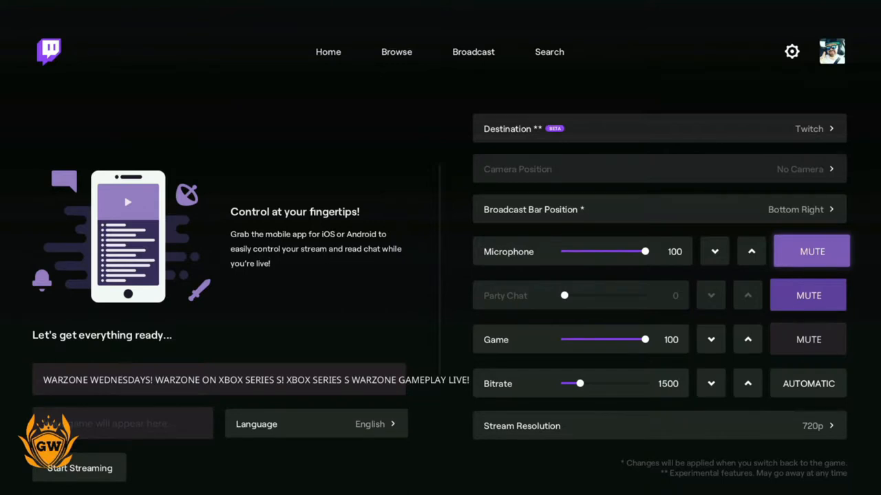
Step: Leave the Xbox Twitch broadcast screen for the channel's About page on twitch.tv
{"action": "left_click", "coordinate": [79, 468]}
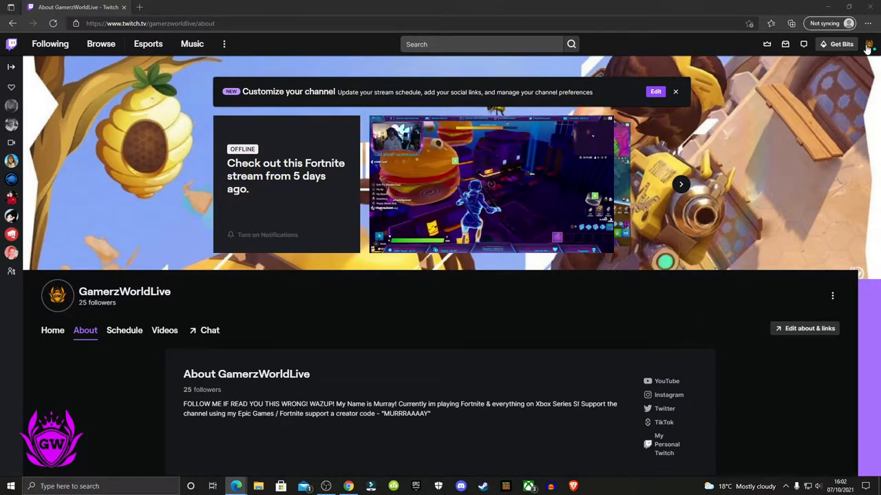
Step: Reach the Creator Dashboard's Extensions page through the profile avatar menu
{"action": "left_click", "coordinate": [869, 43]}
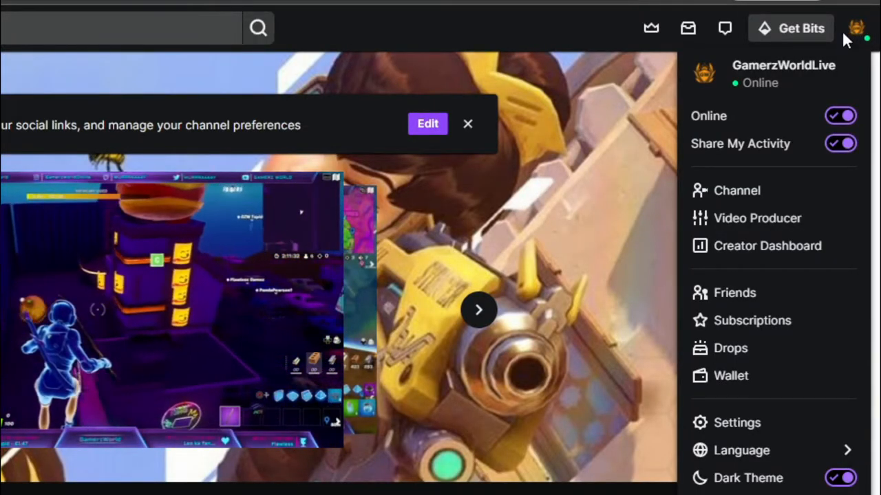
{"action": "mouse_move", "coordinate": [767, 245]}
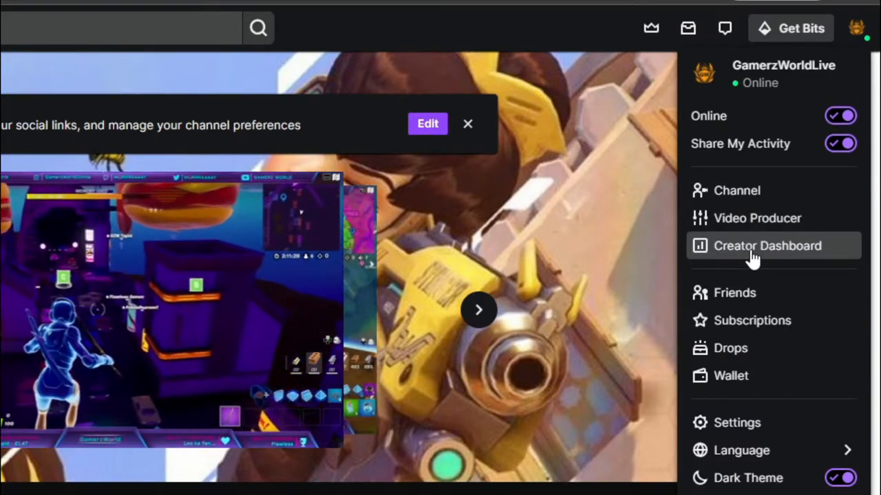
{"action": "left_click", "coordinate": [767, 245]}
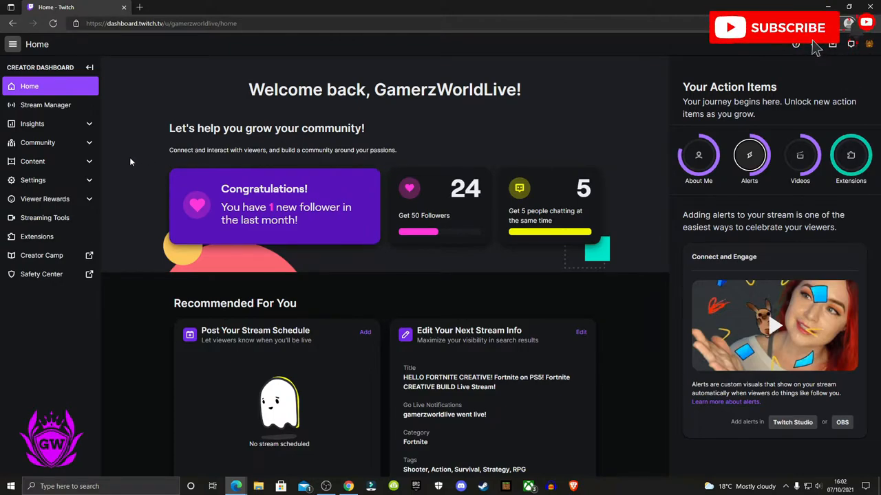
{"action": "left_click", "coordinate": [36, 236]}
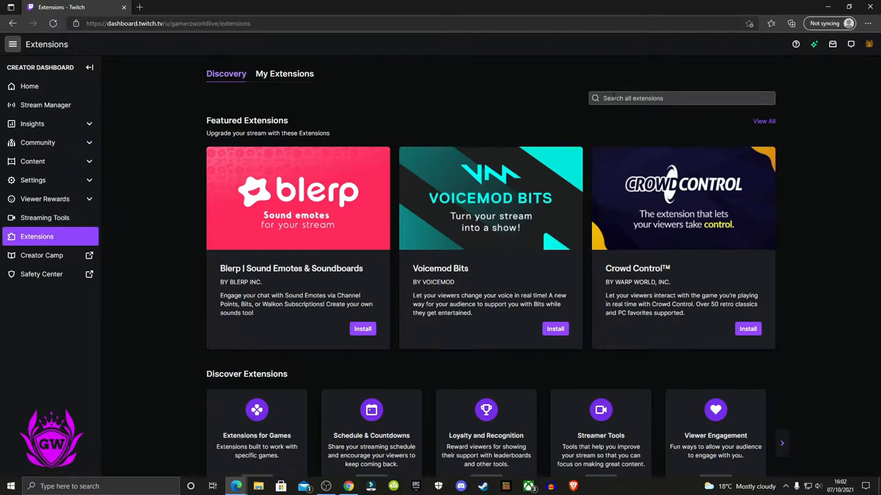
Step: Search extensions for 'OWN3D' and install Free Stream Alerts (Followers, Subs...)
{"action": "left_click", "coordinate": [681, 98]}
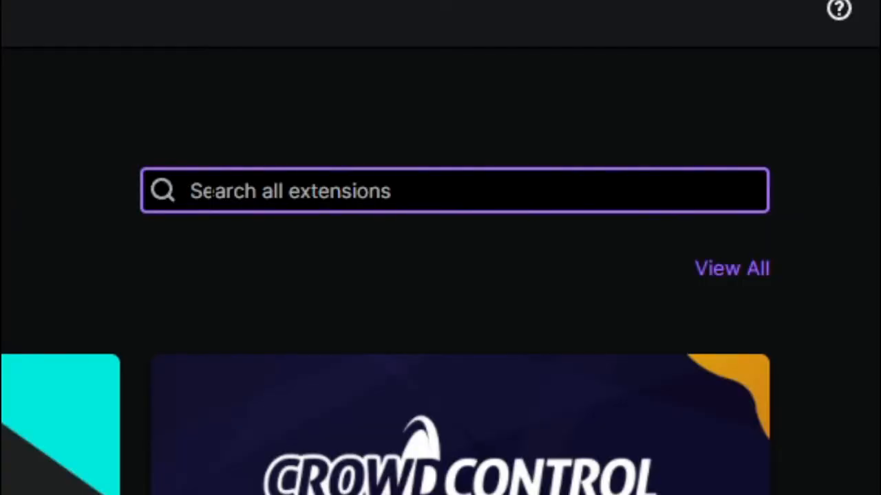
{"action": "type", "text": "OWN"}
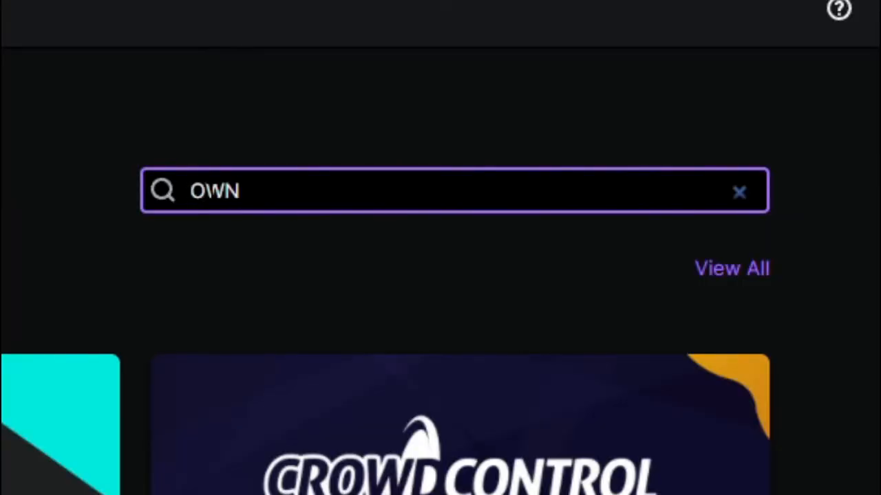
{"action": "type", "text": "3D"}
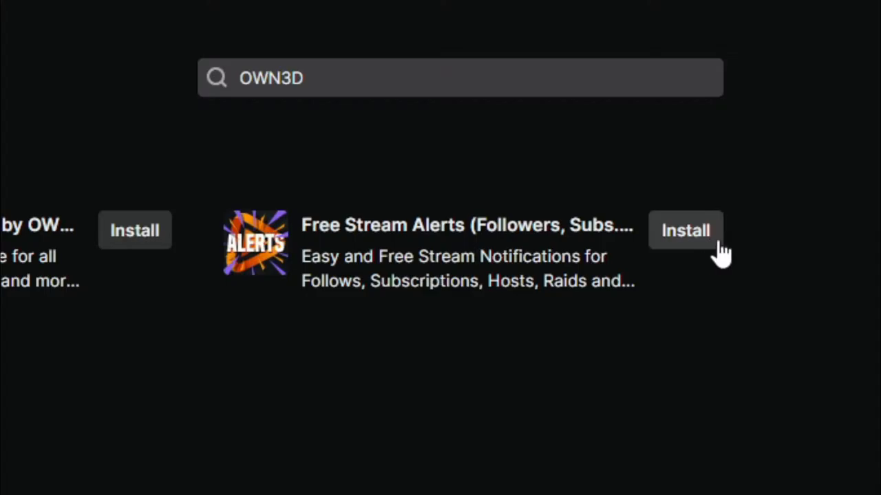
{"action": "left_click", "coordinate": [686, 230]}
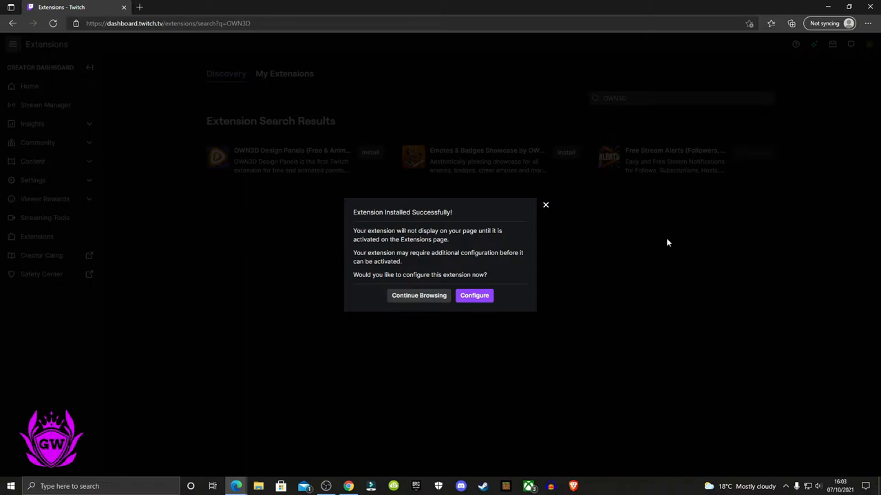
{"action": "mouse_move", "coordinate": [588, 273]}
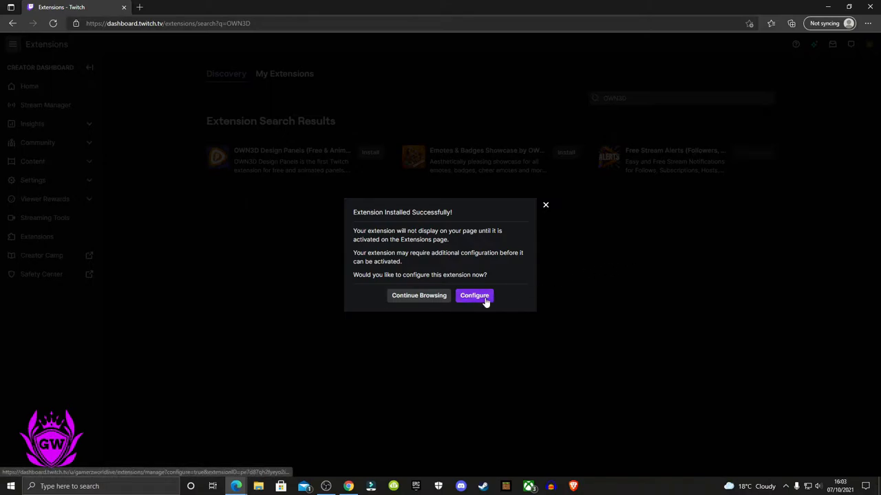
Step: Configure Free Stream Alerts from the success dialog and grant its required permissions
{"action": "left_click", "coordinate": [474, 295]}
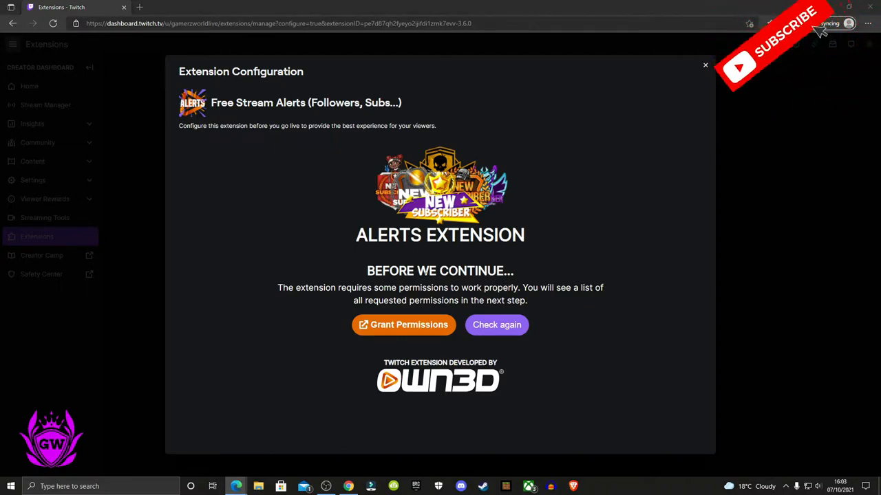
{"action": "mouse_move", "coordinate": [404, 324]}
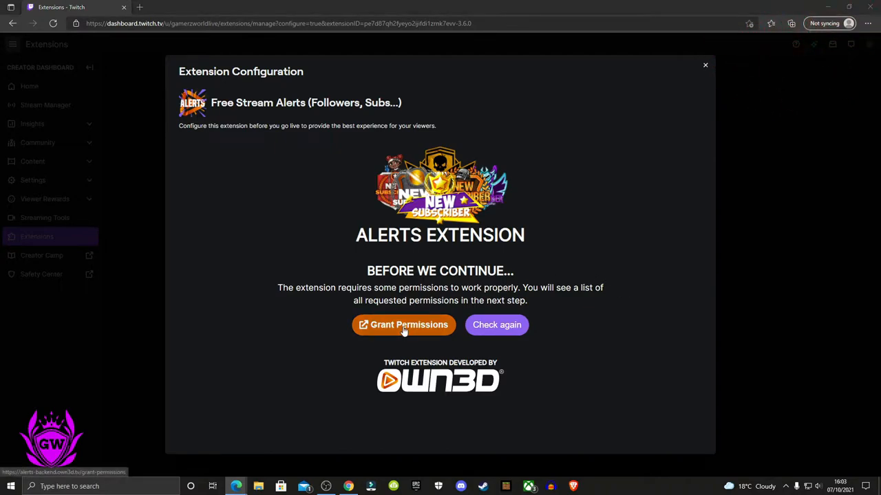
{"action": "left_click", "coordinate": [403, 325]}
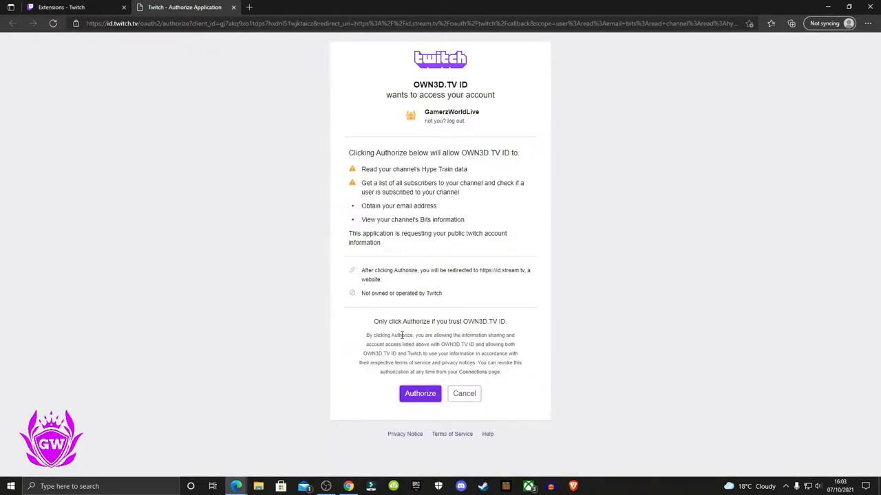
{"action": "mouse_move", "coordinate": [420, 393]}
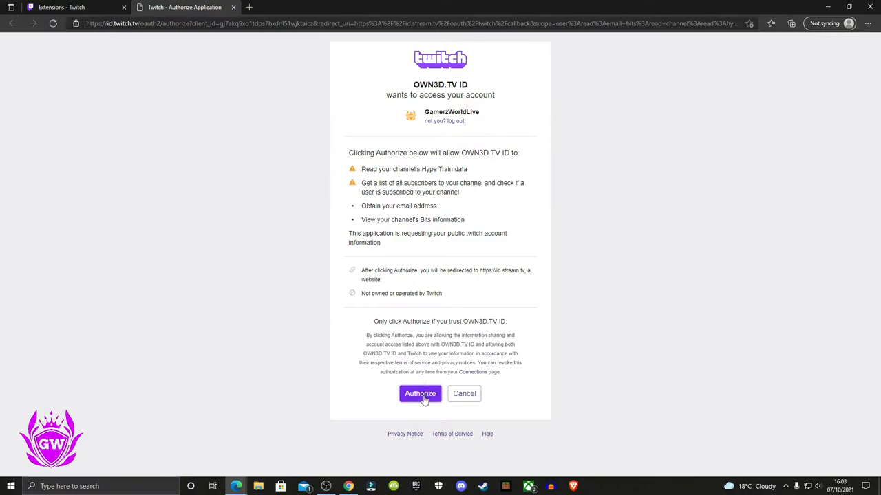
{"action": "left_click", "coordinate": [419, 394]}
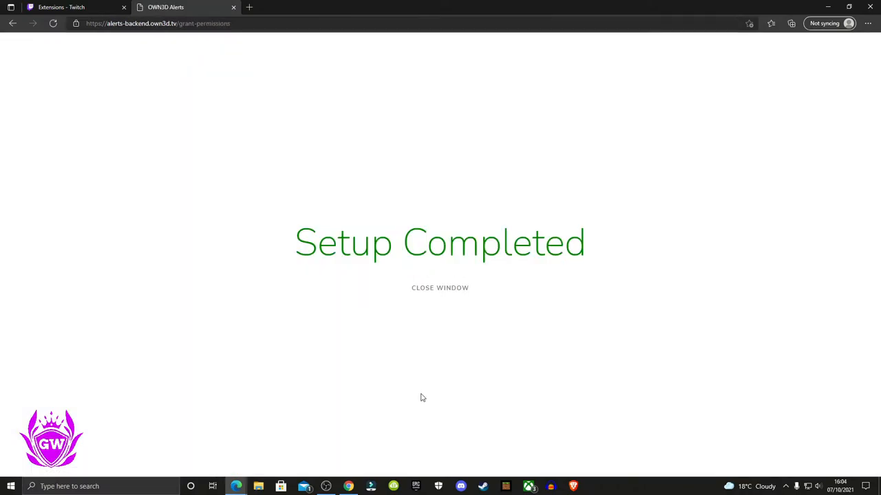
{"action": "mouse_move", "coordinate": [440, 291]}
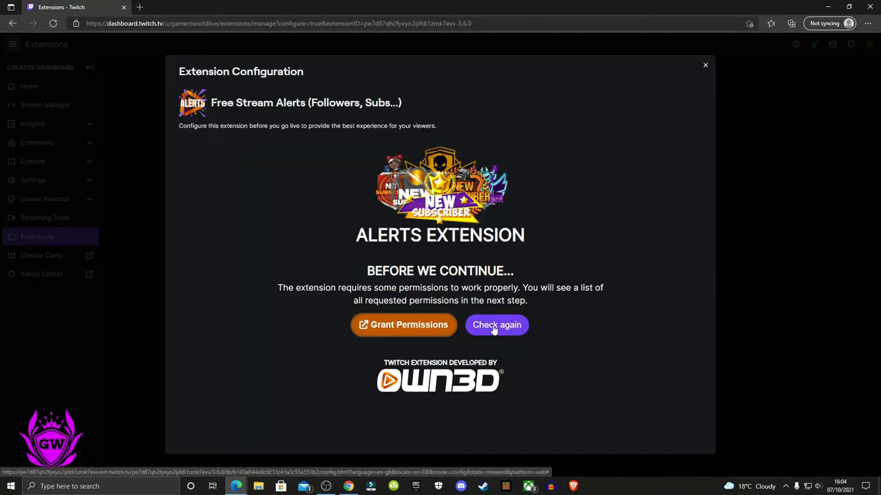
Step: Recheck permissions, then start a Follows alert variation in the Alerts Configurator
{"action": "left_click", "coordinate": [496, 324]}
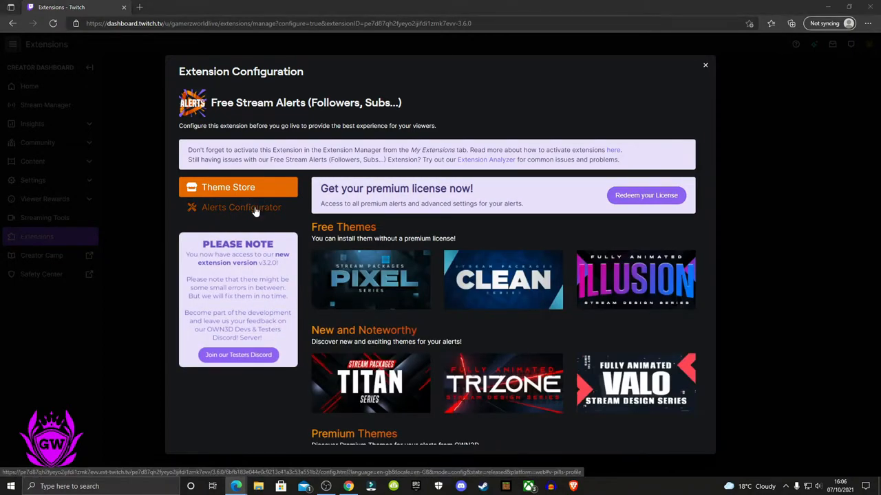
{"action": "left_click", "coordinate": [241, 207]}
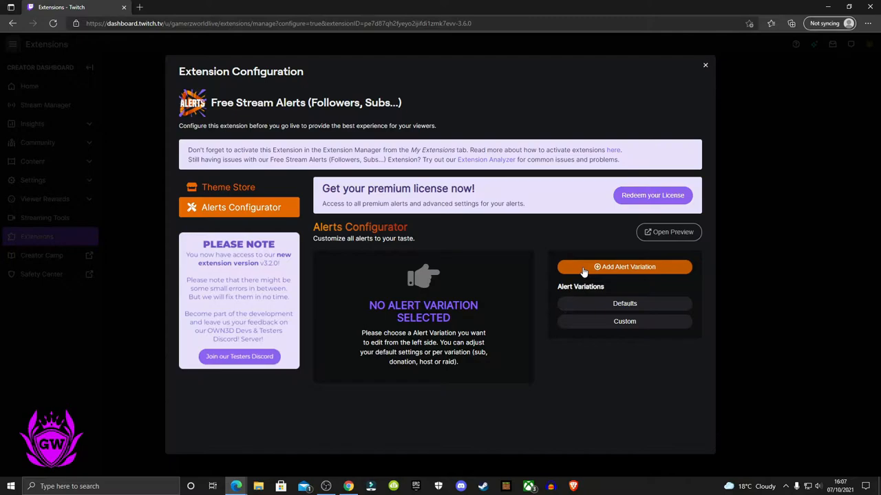
{"action": "left_click", "coordinate": [624, 267]}
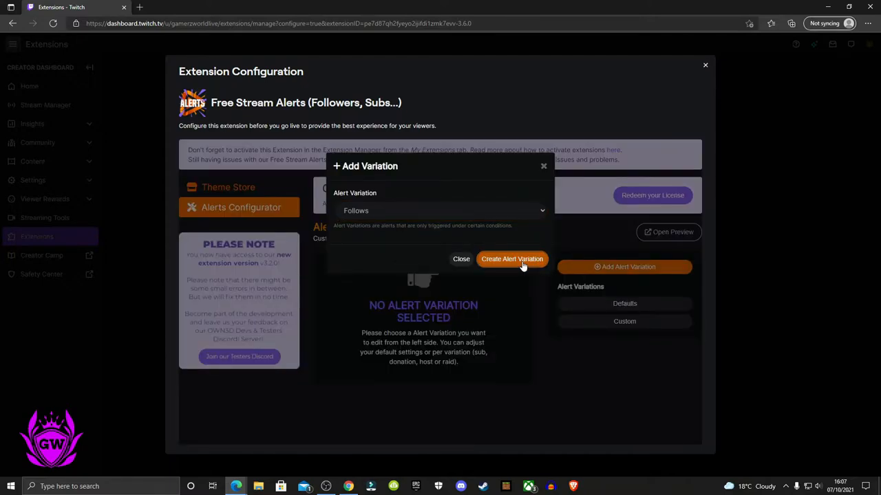
Step: Create the Follows variation with Alert Message 'welcome to the GamerzWorld!'
{"action": "left_click", "coordinate": [511, 259]}
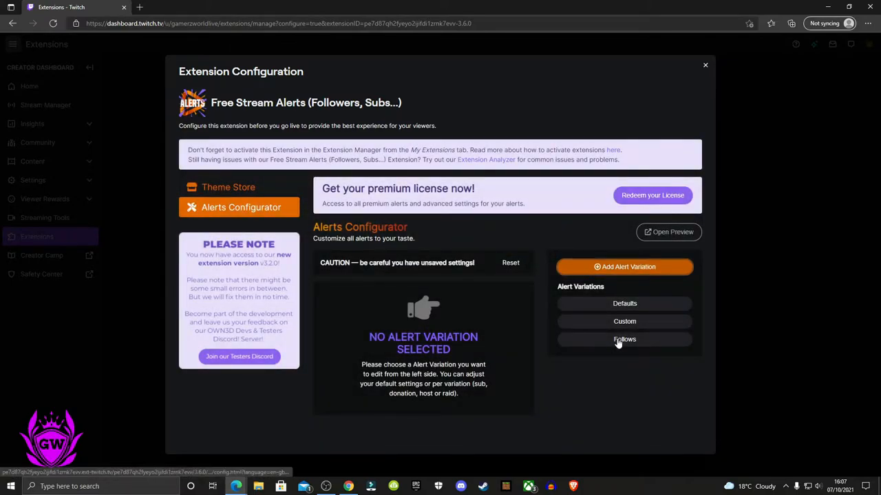
{"action": "left_click", "coordinate": [624, 338]}
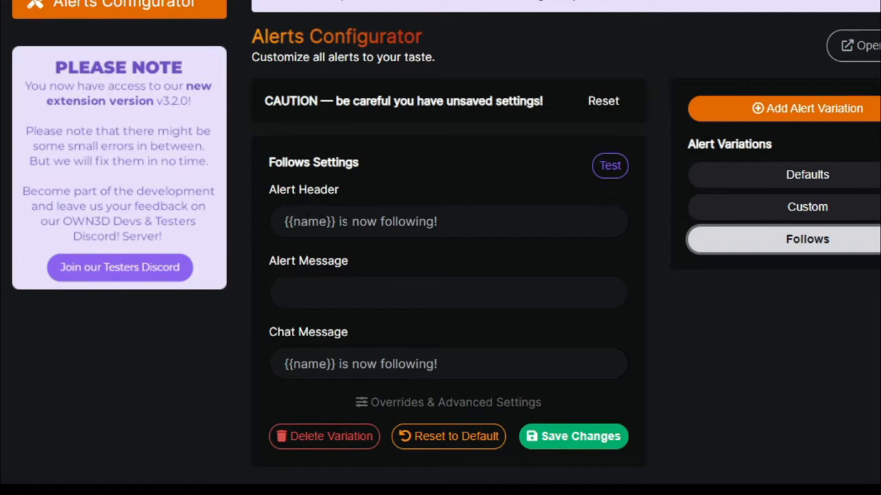
{"action": "left_click", "coordinate": [447, 292]}
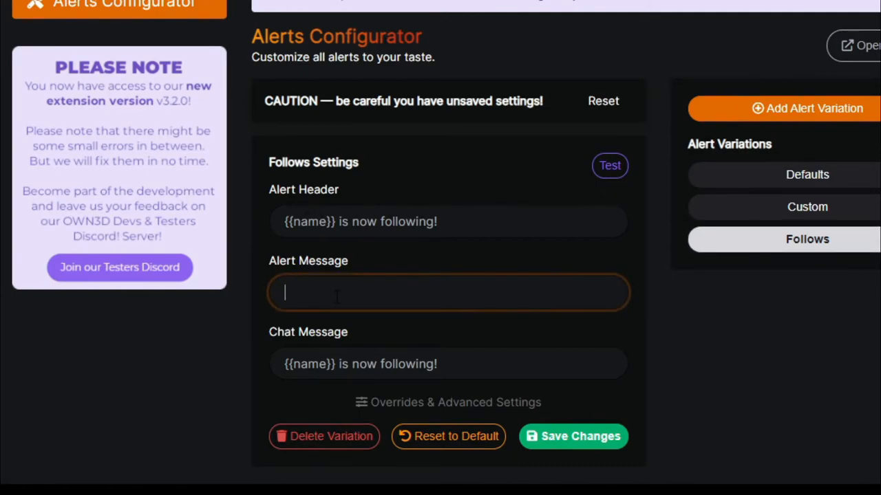
{"action": "type", "text": "welcome to the"}
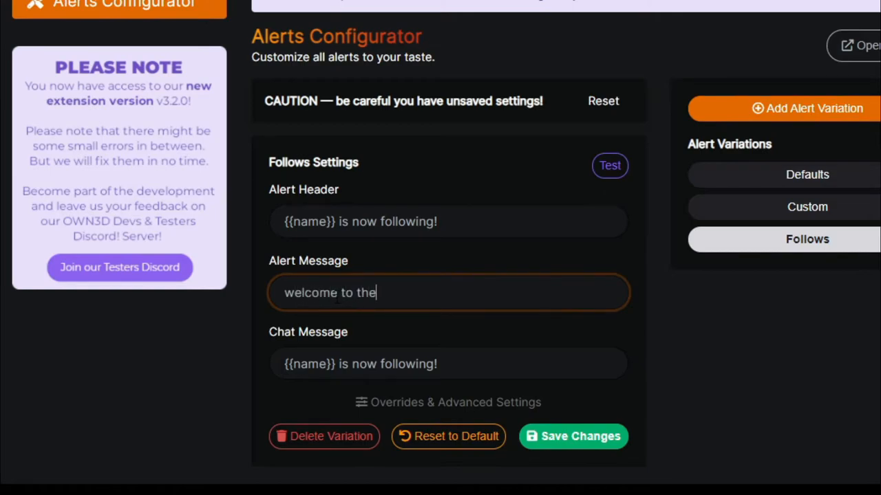
{"action": "type", "text": "GamerzWorld!"}
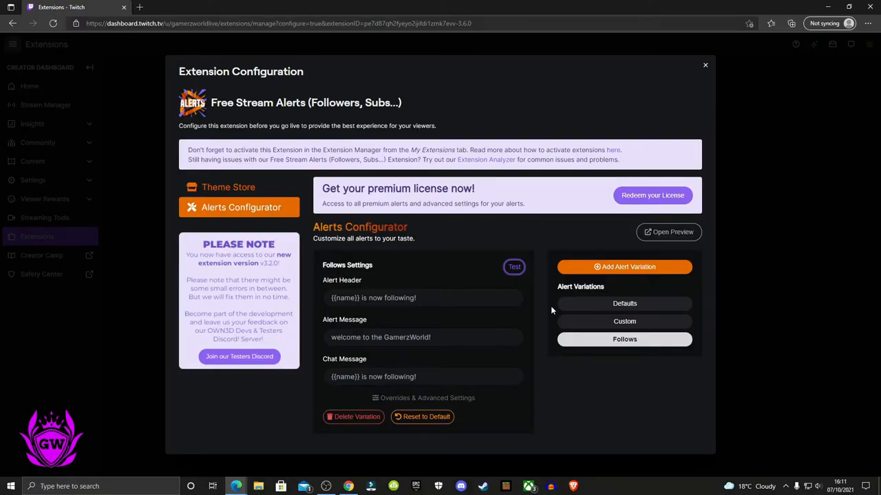
{"action": "mouse_move", "coordinate": [668, 232]}
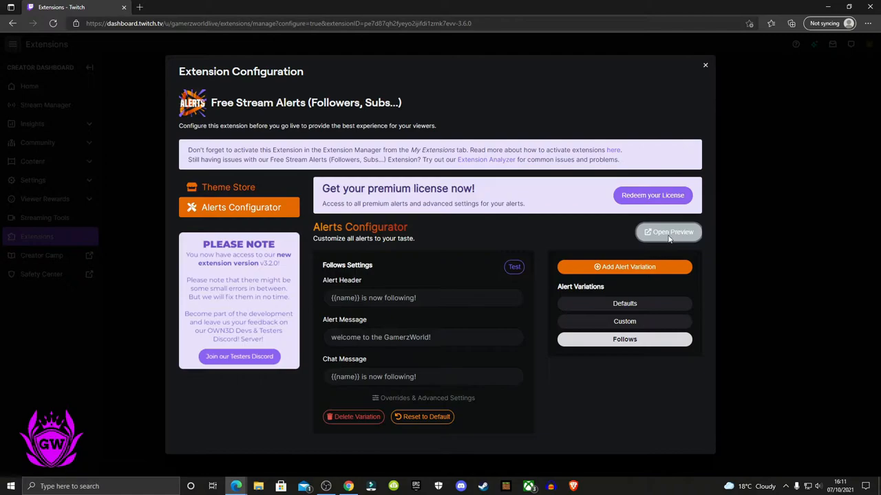
Step: Open the green-screen browser source preview showing the GamerzWorld follow alert
{"action": "left_click", "coordinate": [668, 232]}
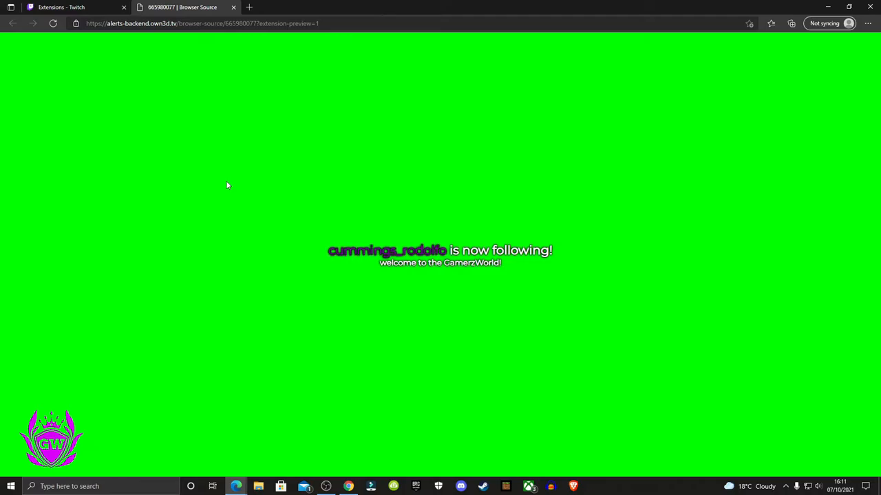
{"action": "mouse_move", "coordinate": [402, 278]}
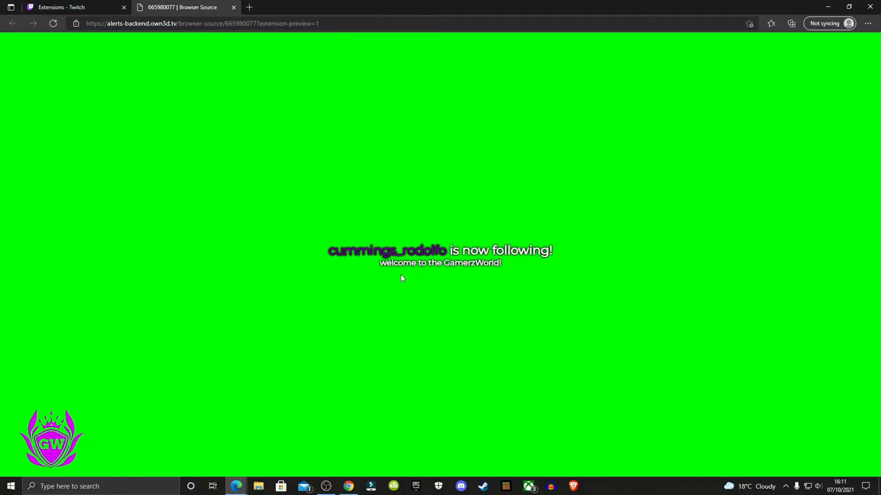
{"action": "mouse_move", "coordinate": [507, 271]}
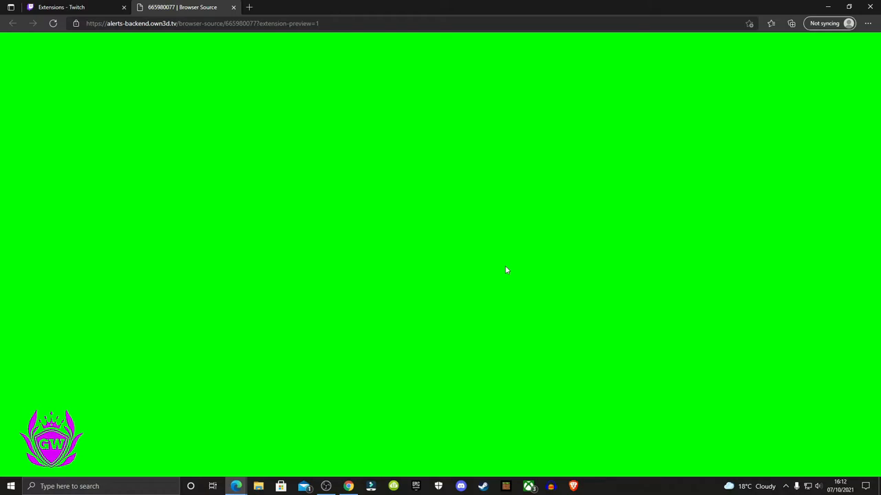
{"action": "mouse_move", "coordinate": [403, 154]}
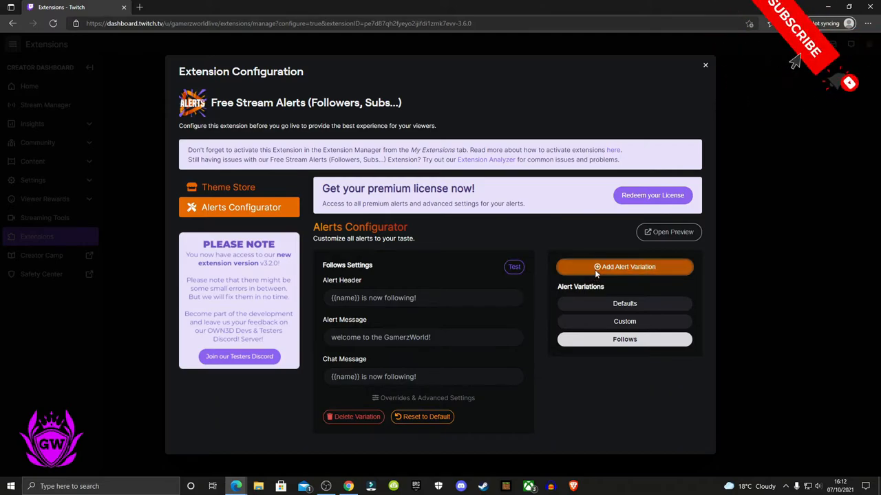
Step: Create a new alert variation of type Raids
{"action": "left_click", "coordinate": [623, 267]}
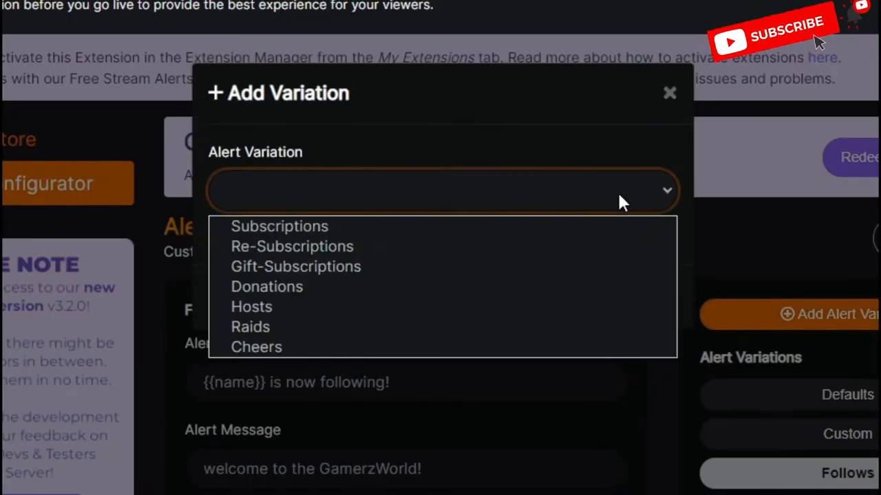
{"action": "mouse_move", "coordinate": [423, 272]}
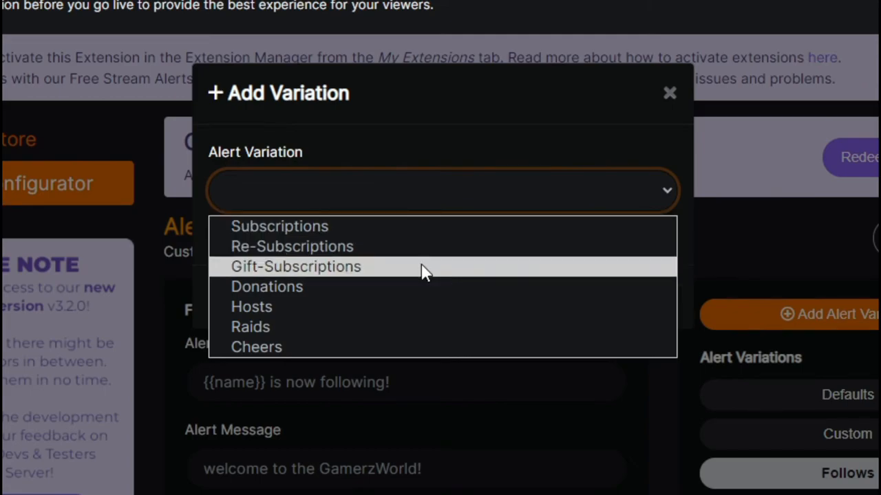
{"action": "mouse_move", "coordinate": [368, 282]}
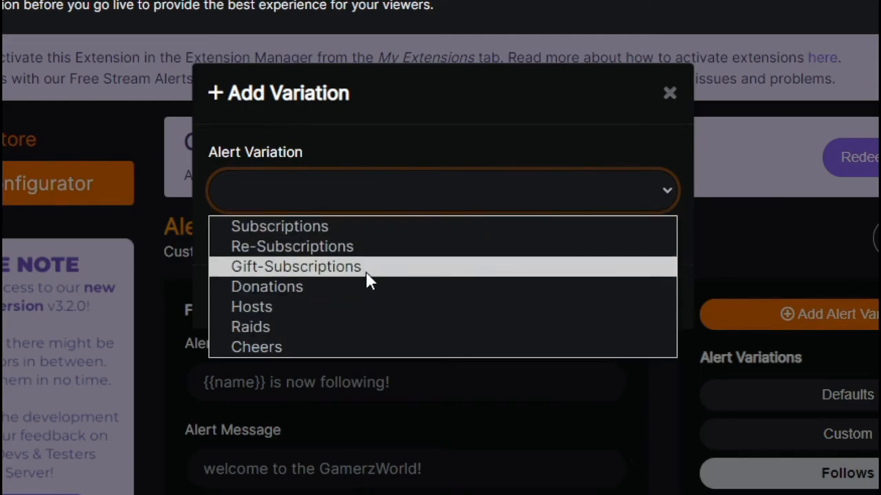
{"action": "mouse_move", "coordinate": [337, 337]}
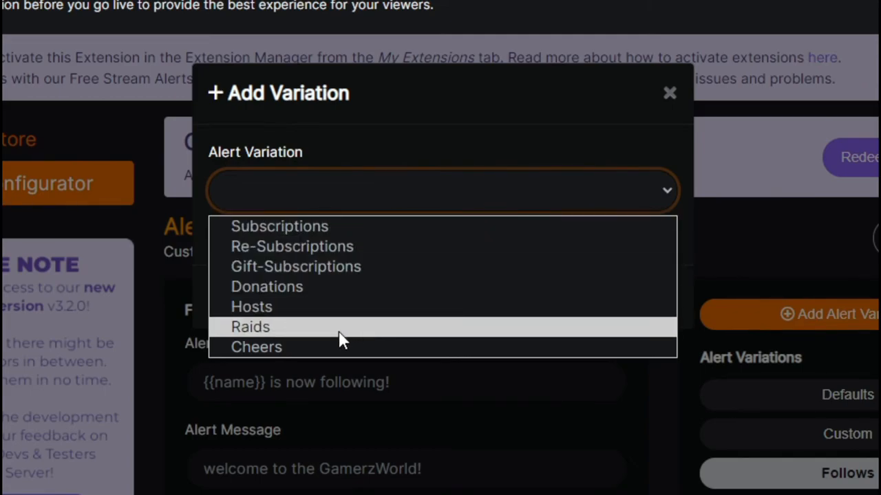
{"action": "mouse_move", "coordinate": [327, 333]}
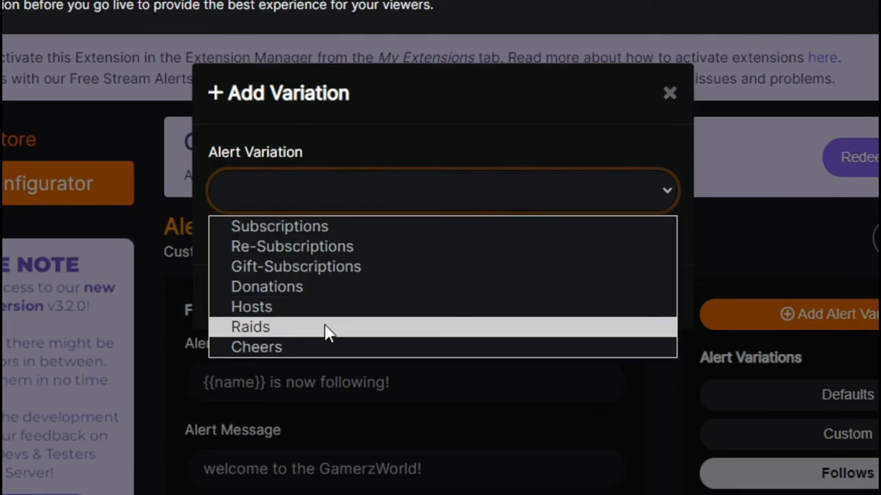
{"action": "left_click", "coordinate": [250, 327]}
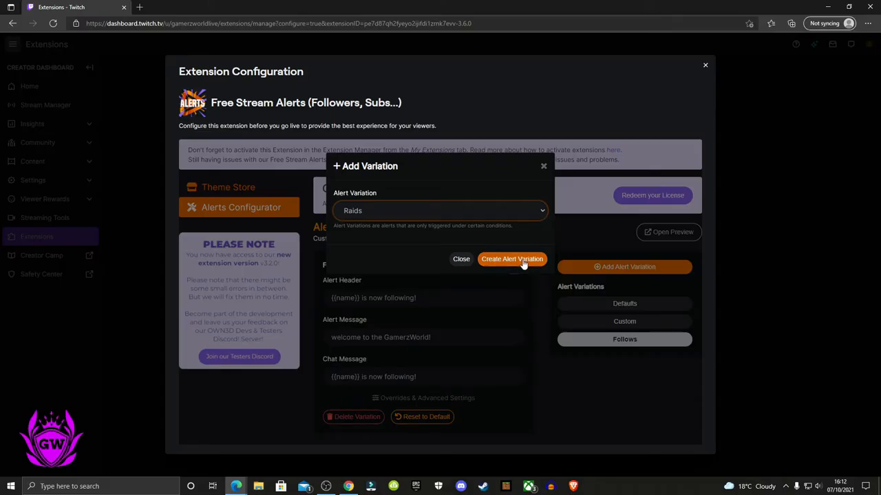
{"action": "left_click", "coordinate": [511, 259]}
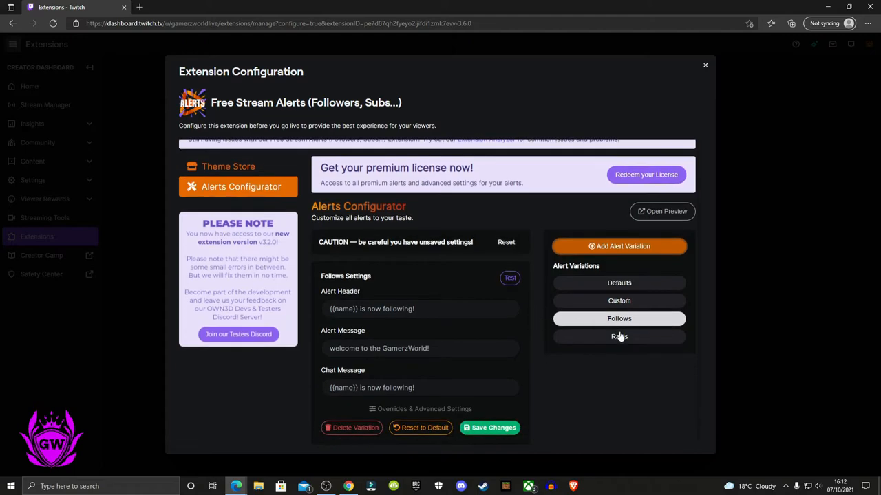
Step: Enter 'Thanks for the Raid! Welcome to the GamerzWorld!' as the Raids Alert Message
{"action": "left_click", "coordinate": [619, 336]}
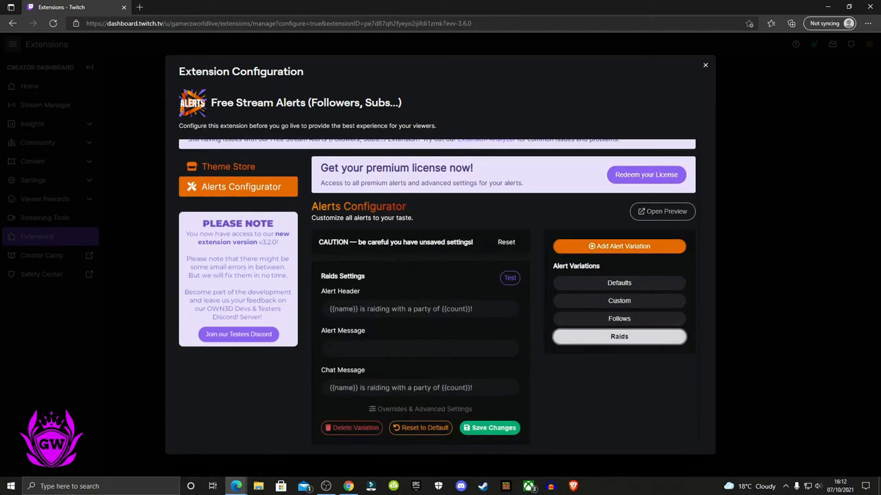
{"action": "left_click", "coordinate": [420, 349]}
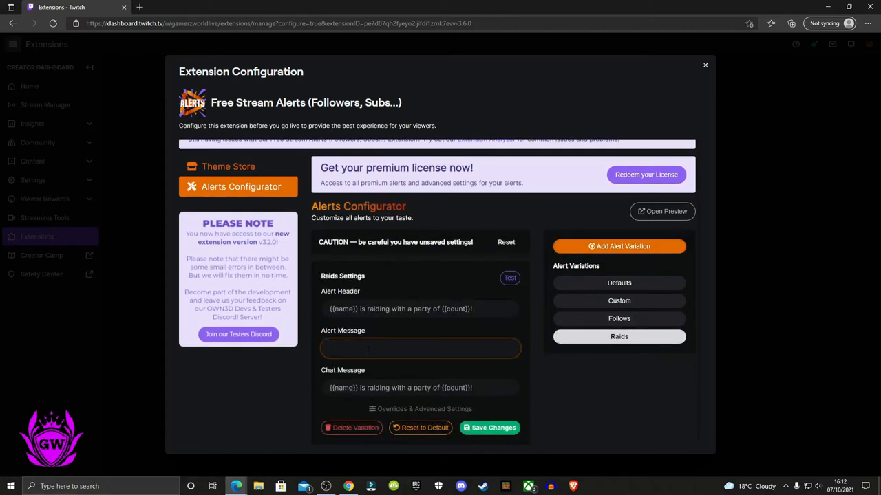
{"action": "type", "text": "T"}
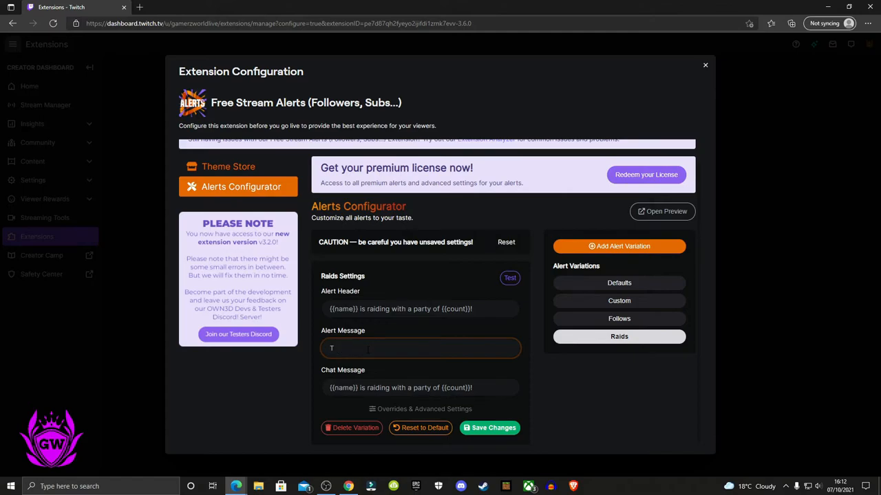
{"action": "type", "text": "hanks for r"}
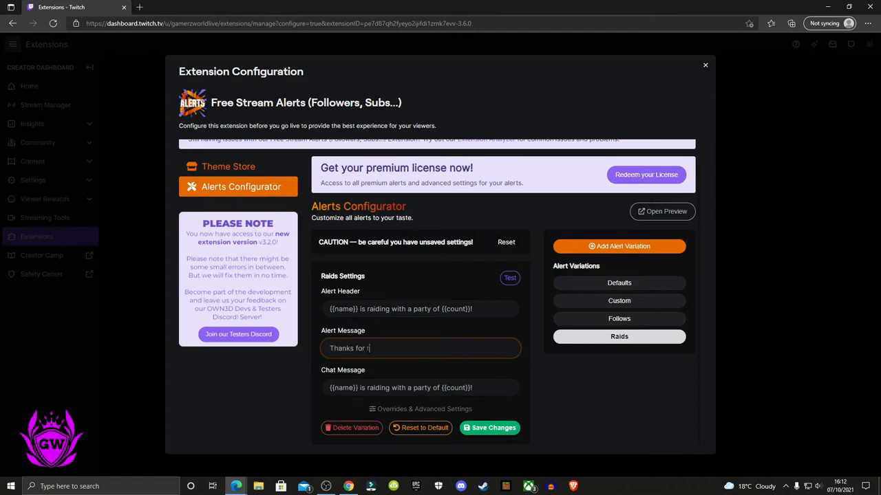
{"action": "type", "text": "he Raid! W"}
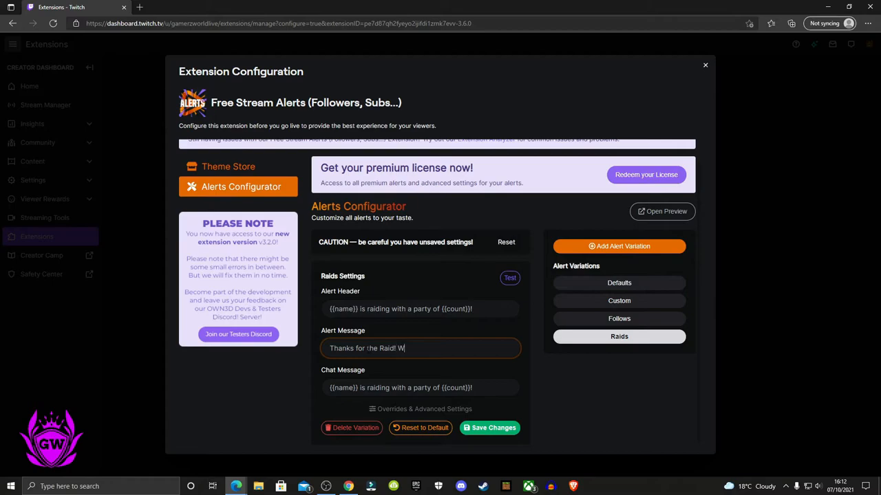
{"action": "type", "text": "elcome to the GamerzWorld!"}
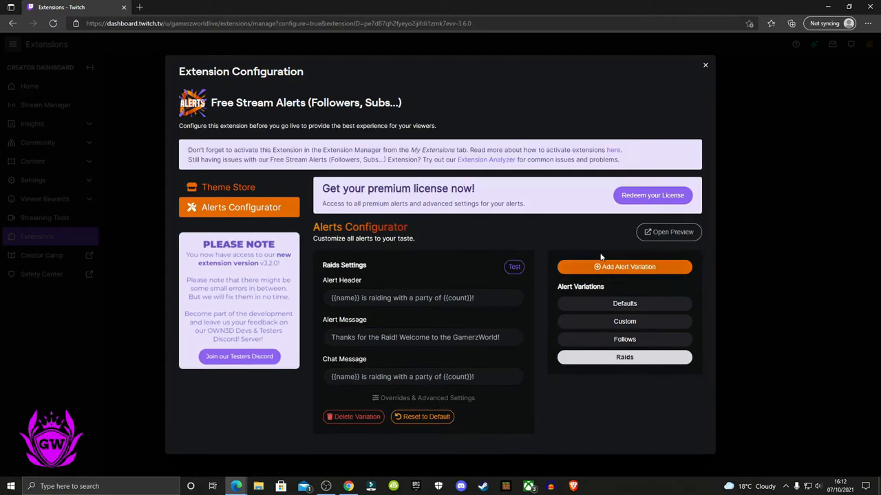
Step: Preview the Raids alert overlay, then return and dismiss the Add Alert Variation dialog
{"action": "left_click", "coordinate": [668, 232]}
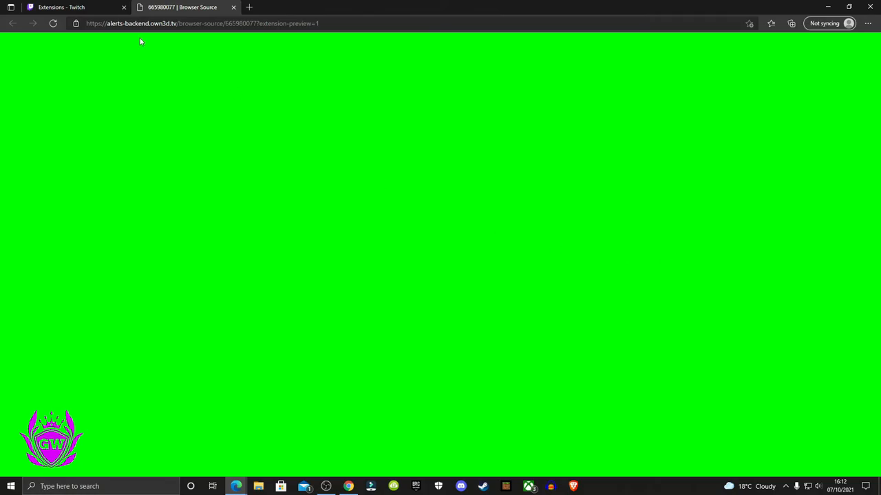
{"action": "left_click", "coordinate": [62, 7]}
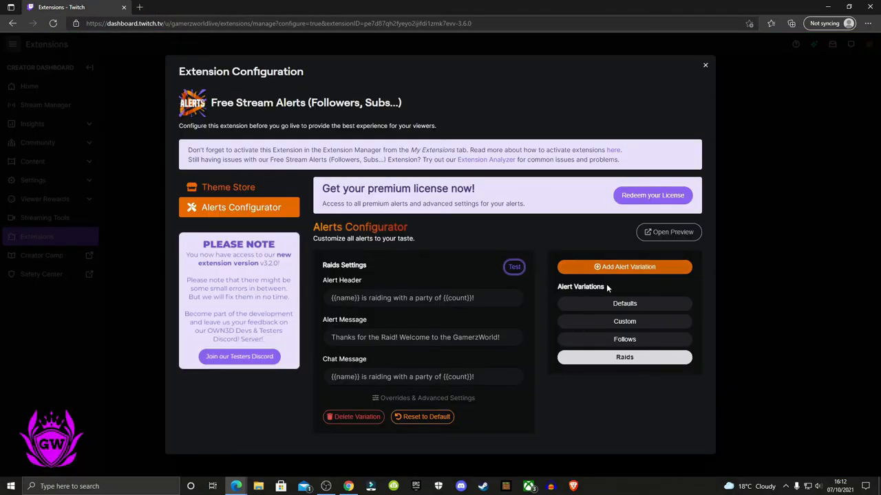
{"action": "left_click", "coordinate": [624, 267]}
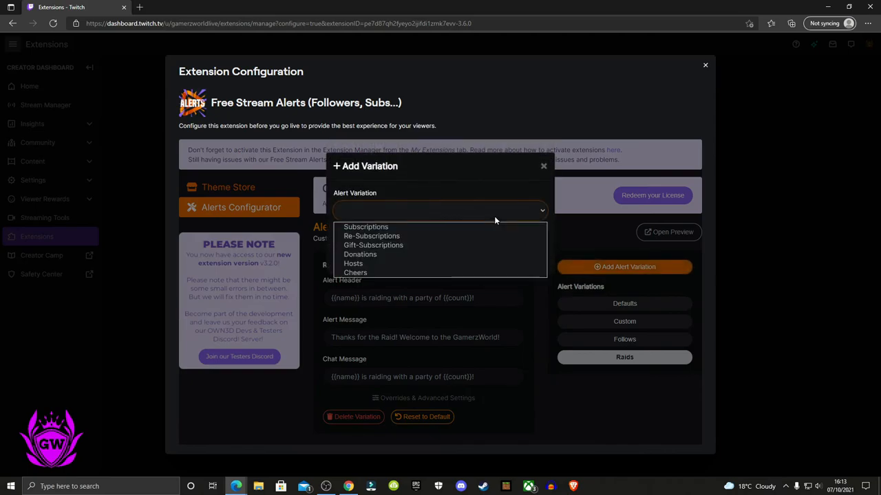
{"action": "left_click", "coordinate": [542, 166]}
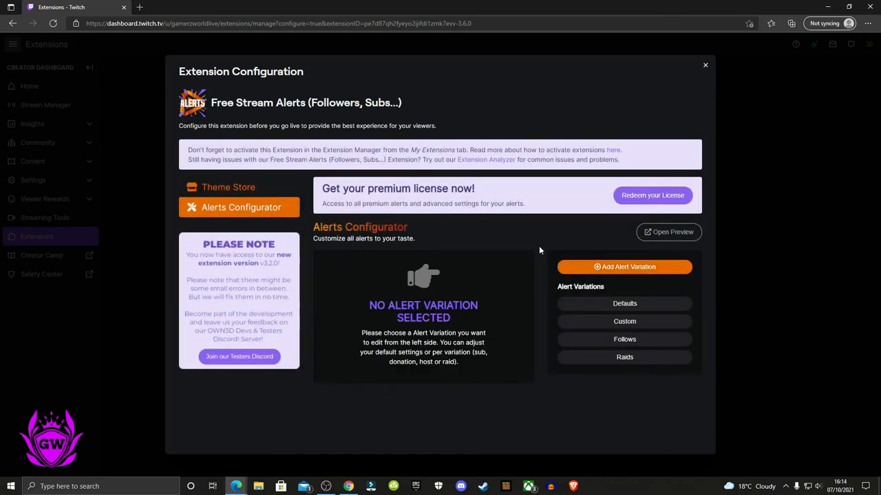
{"action": "mouse_move", "coordinate": [624, 339]}
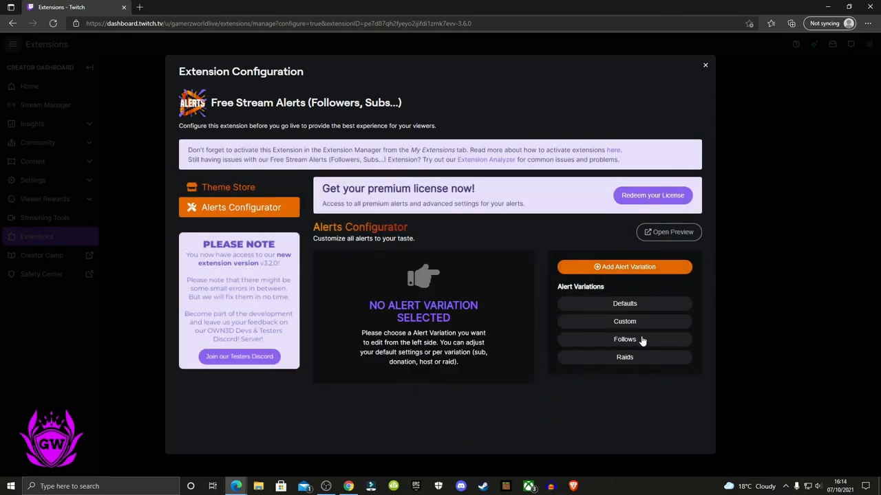
{"action": "mouse_move", "coordinate": [651, 128]}
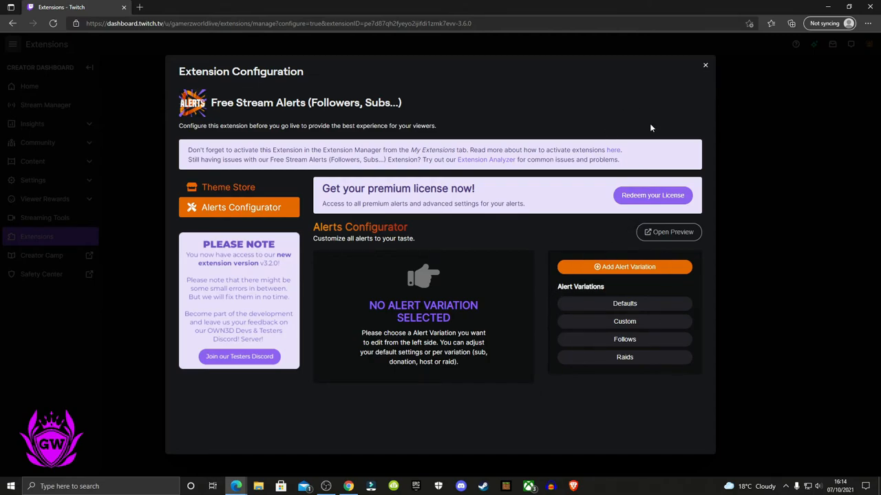
Step: Set Free Stream Alerts as Overlay 1, confirm activation, and view its details page
{"action": "left_click", "coordinate": [705, 65]}
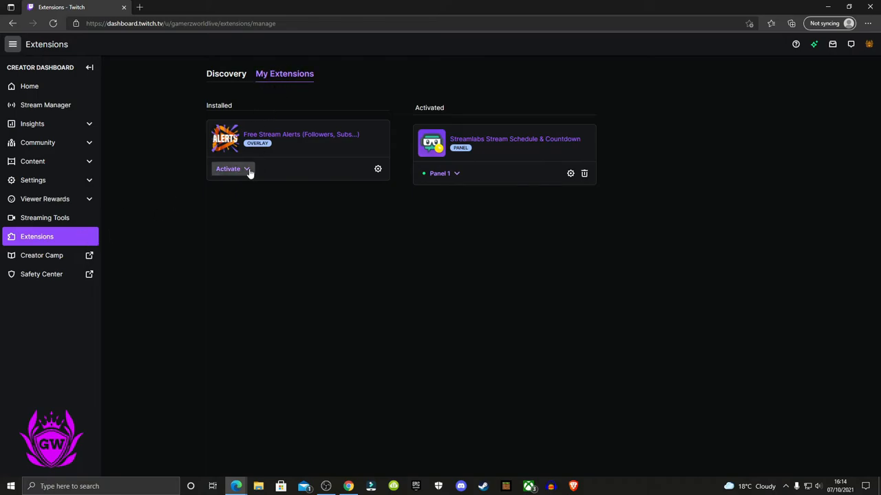
{"action": "left_click", "coordinate": [233, 169]}
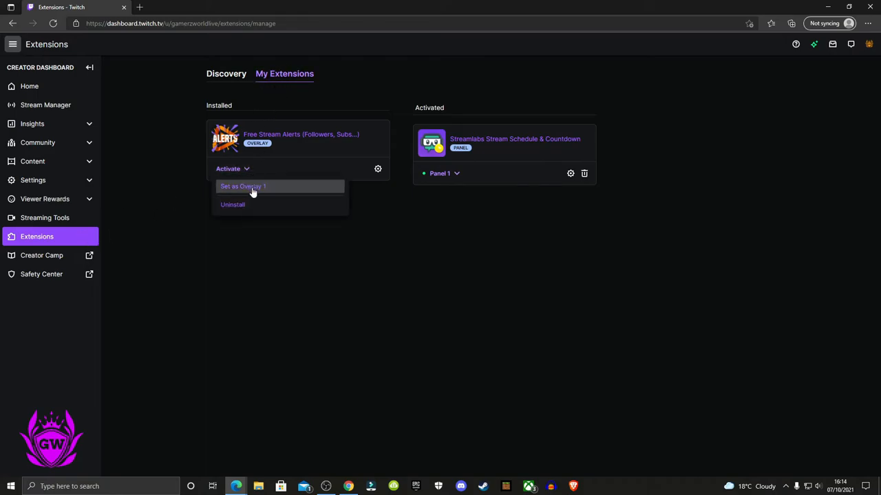
{"action": "mouse_move", "coordinate": [267, 189]}
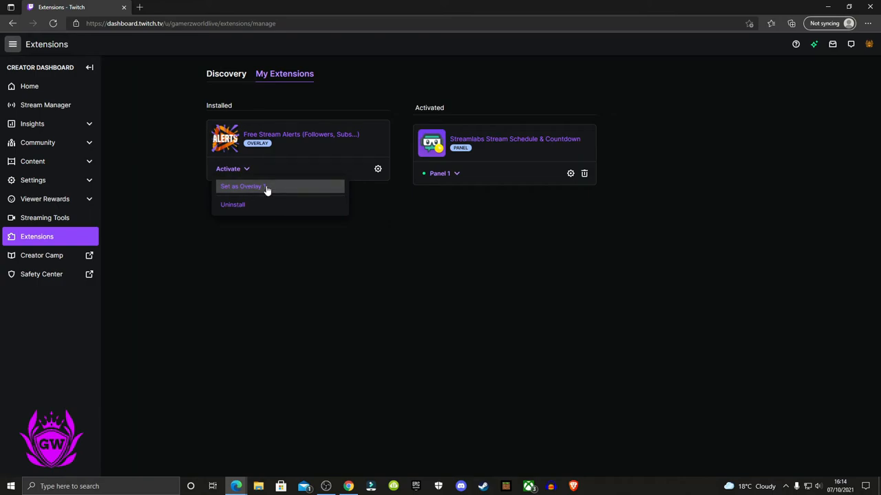
{"action": "left_click", "coordinate": [240, 186]}
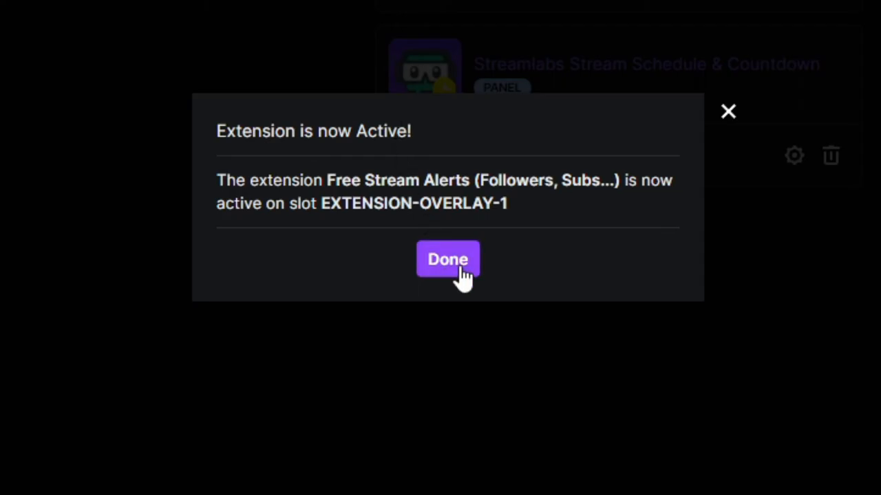
{"action": "left_click", "coordinate": [447, 259]}
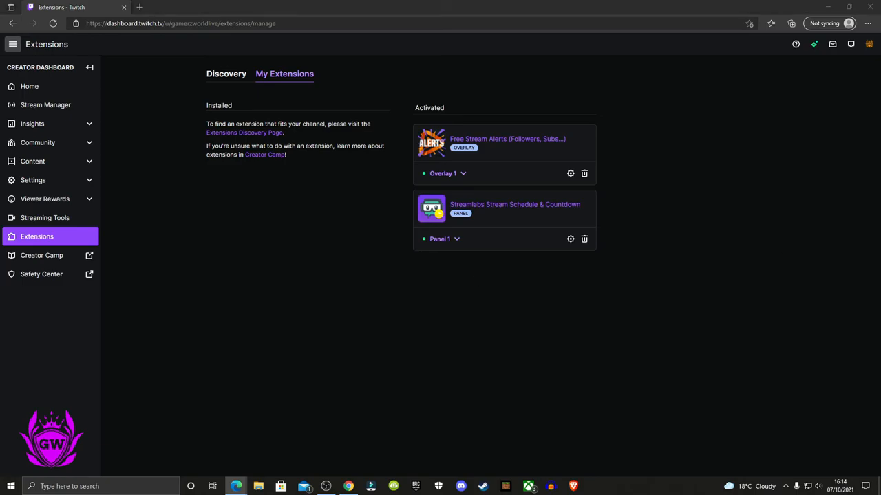
{"action": "left_click", "coordinate": [507, 138]}
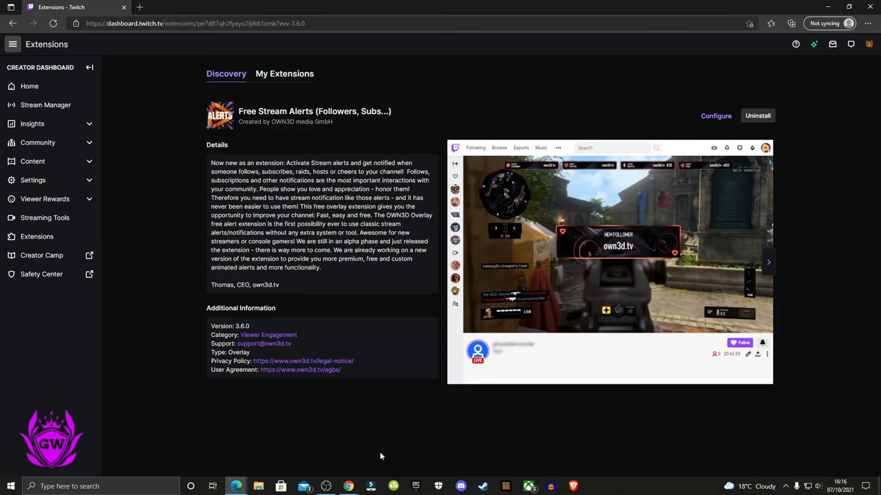